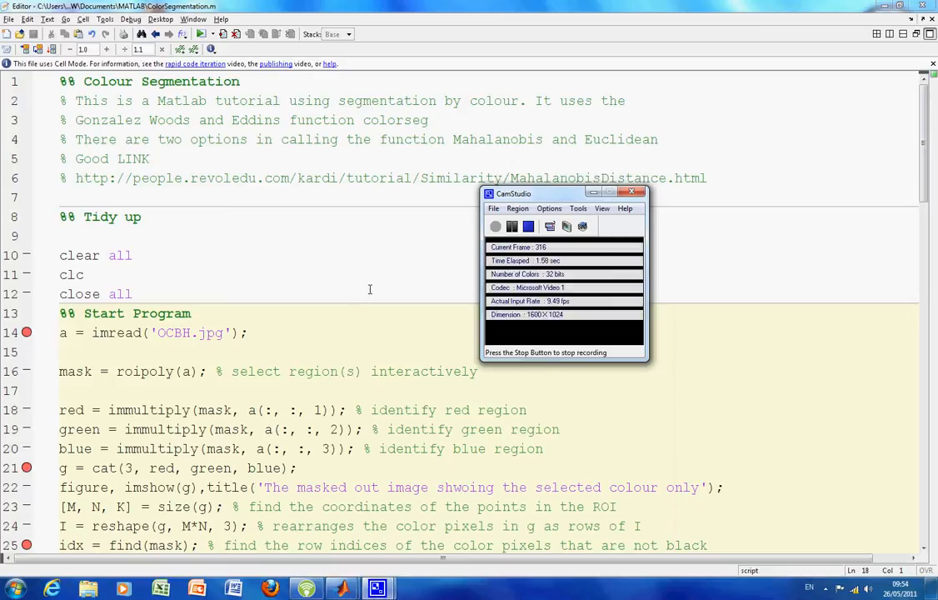
Review the header comments on colorseg, the Euclidean/Mahalanobis options and the Mahalanobis reference link.
{"action": "left_click", "coordinate": [632, 192]}
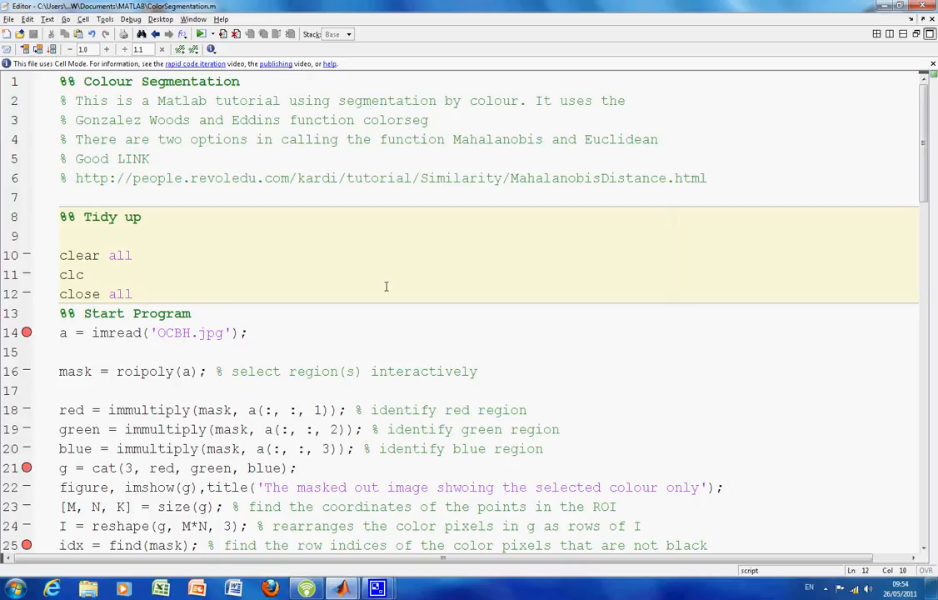
{"action": "left_click", "coordinate": [131, 293]}
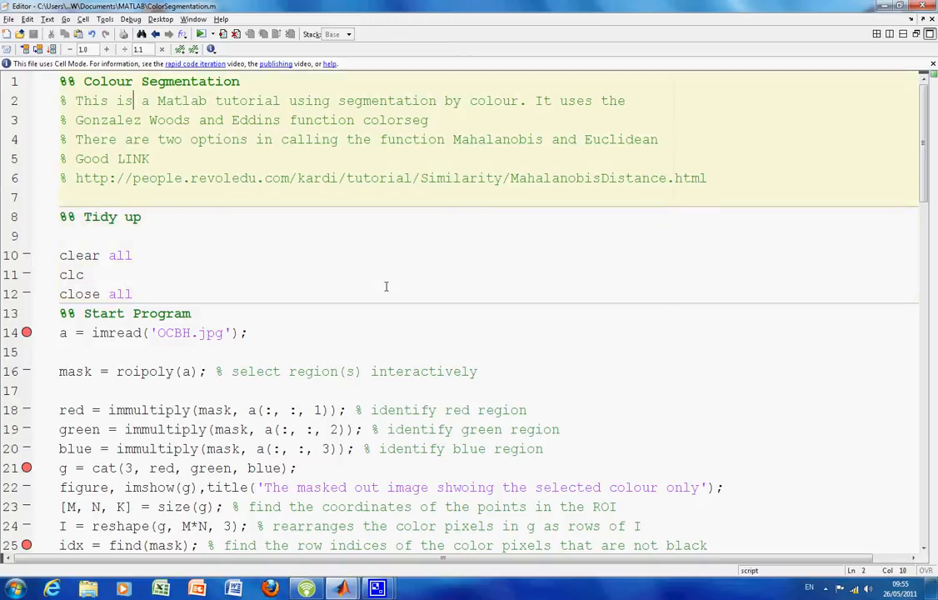
{"action": "left_click_drag", "start_coordinate": [133, 120], "coordinate": [290, 120]}
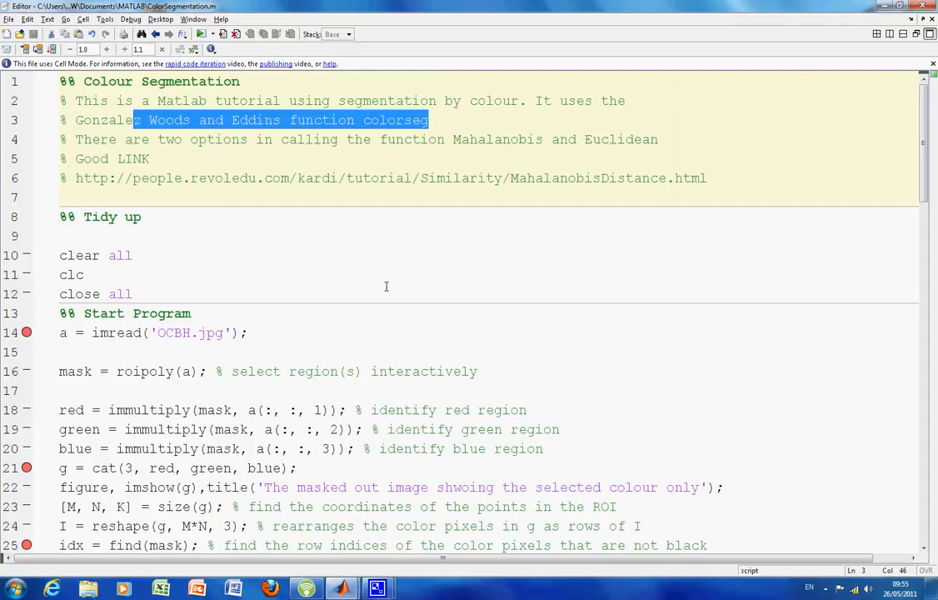
{"action": "left_click", "coordinate": [470, 139]}
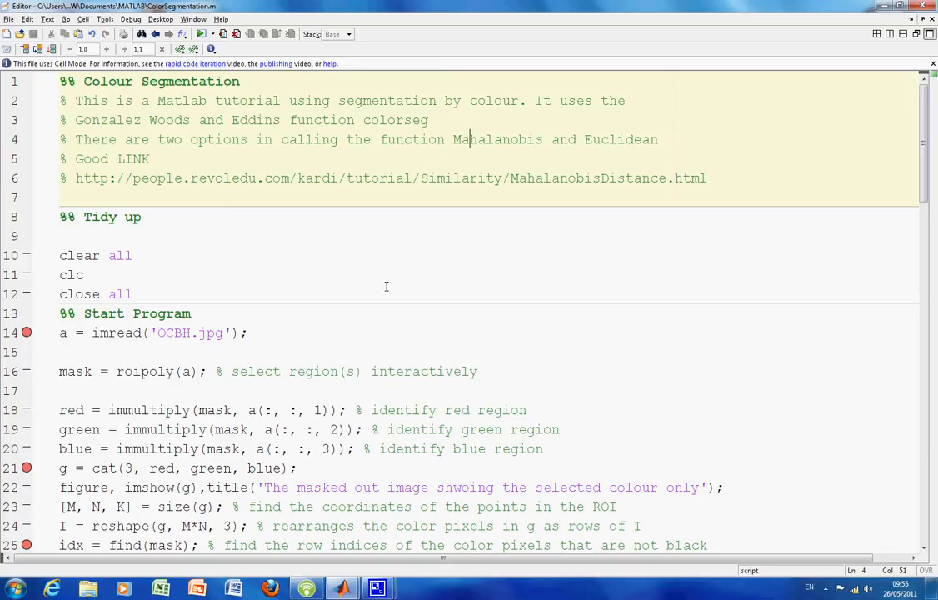
{"action": "double_click", "coordinate": [480, 139]}
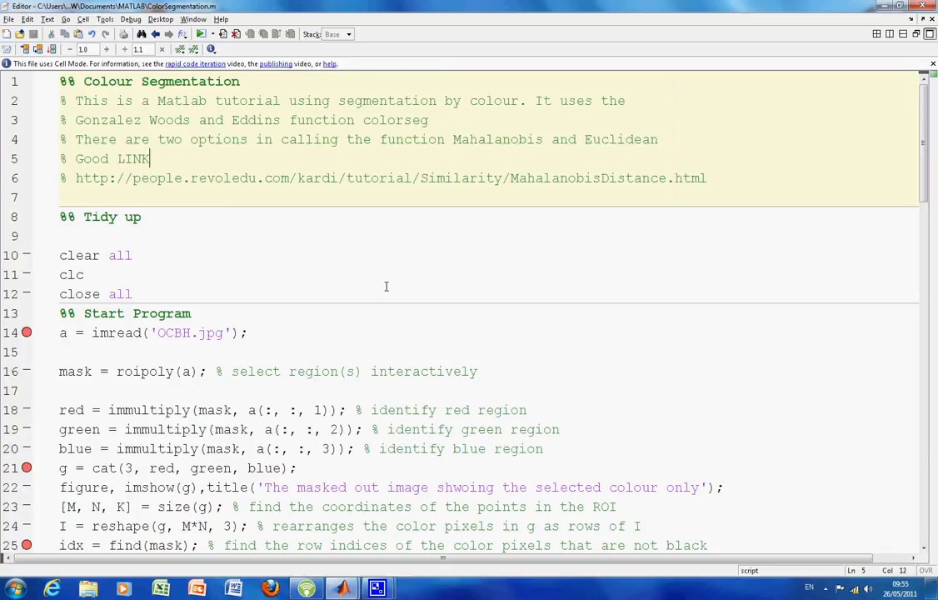
{"action": "left_click", "coordinate": [667, 178]}
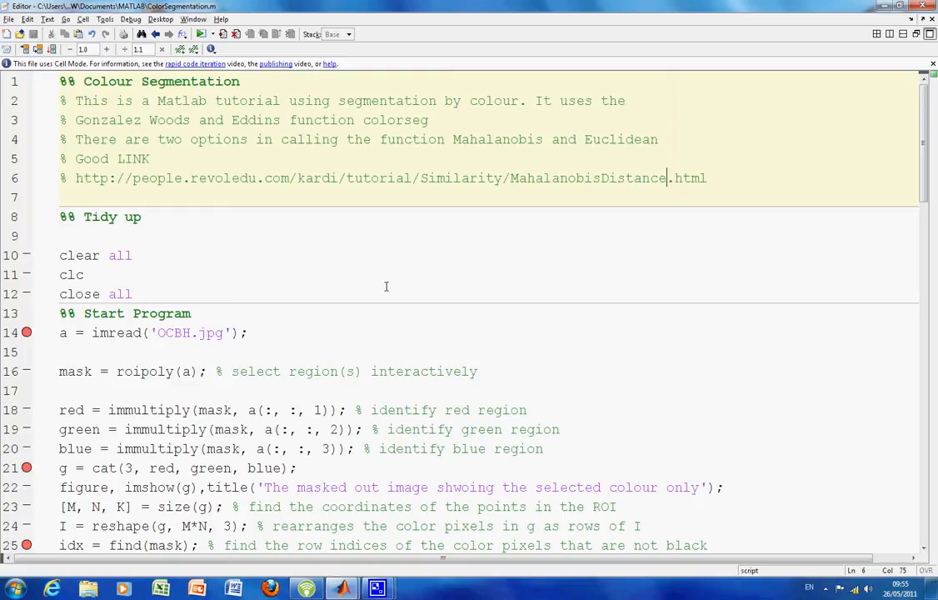
{"action": "left_click_drag", "start_coordinate": [496, 178], "coordinate": [707, 178]}
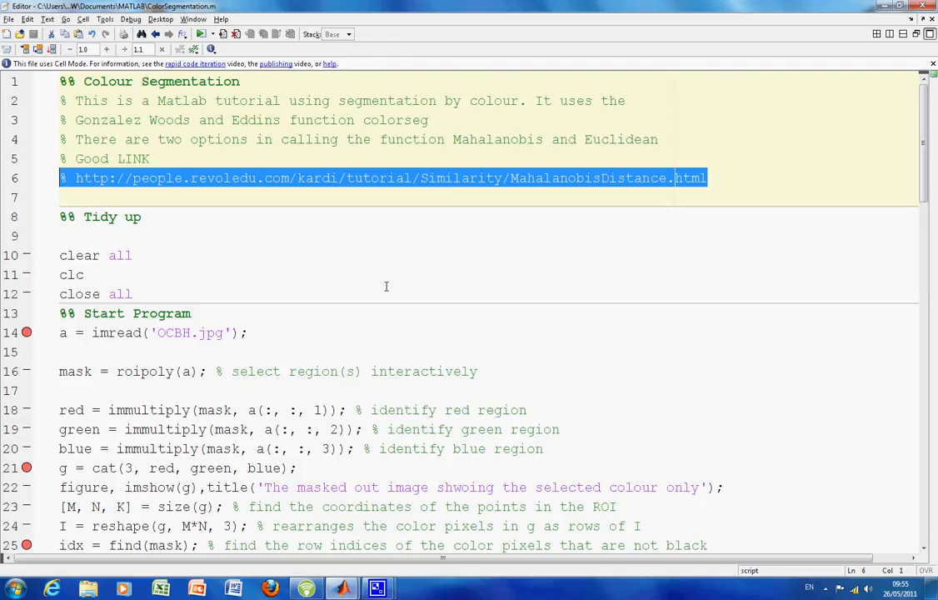
Run the script to the line-14 breakpoint and continue so the street photo displays.
{"action": "left_click", "coordinate": [59, 236]}
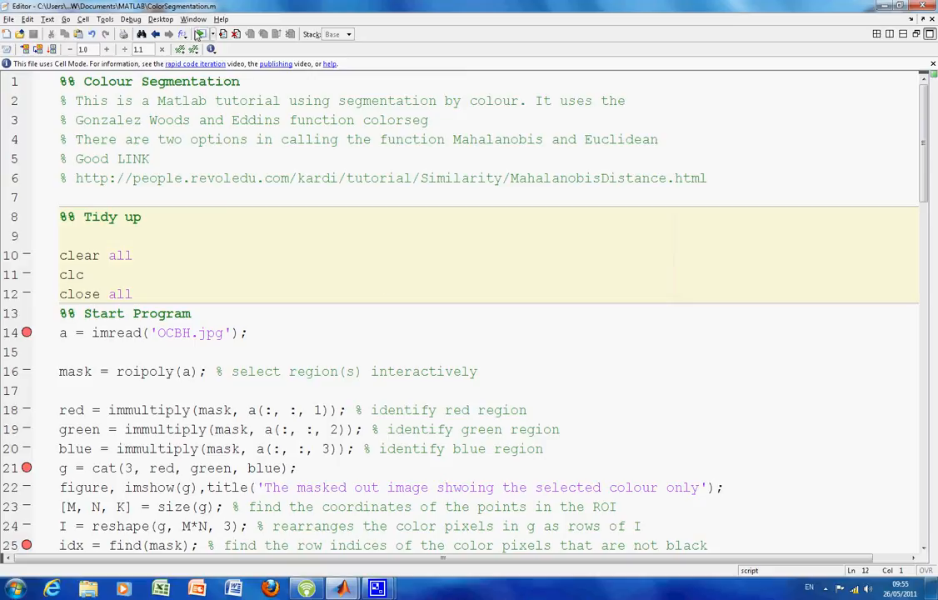
{"action": "left_click", "coordinate": [211, 34]}
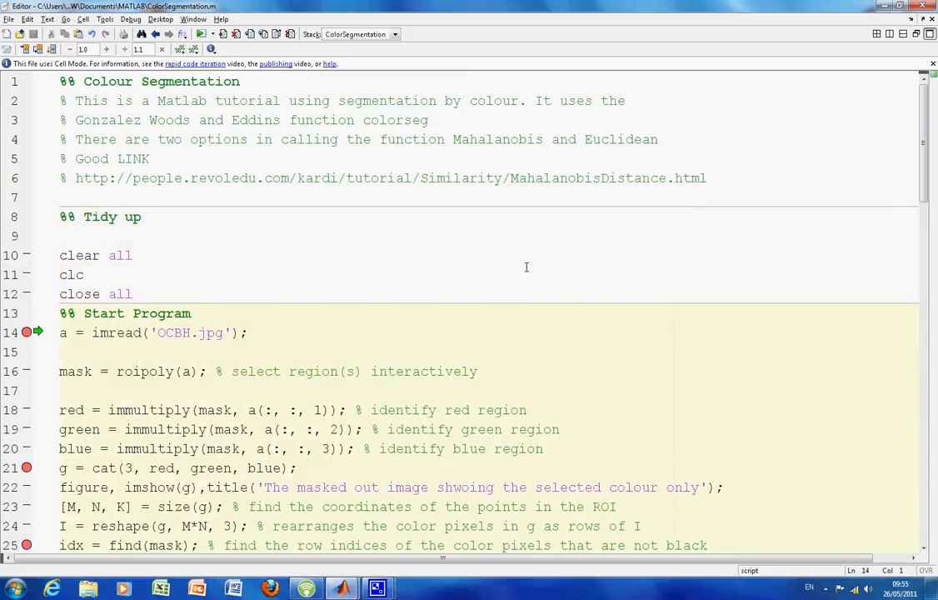
{"action": "mouse_move", "coordinate": [477, 260]}
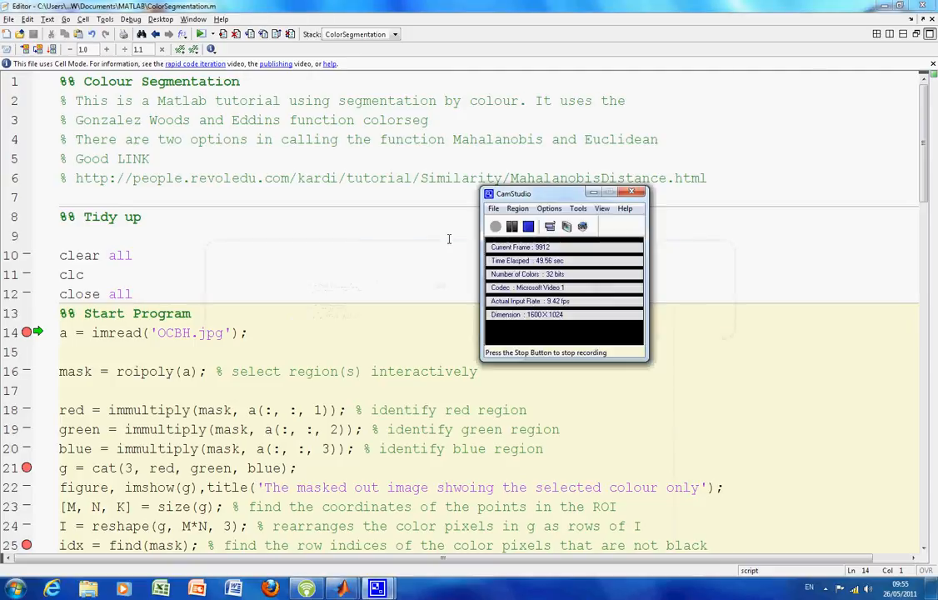
{"action": "left_click", "coordinate": [631, 193]}
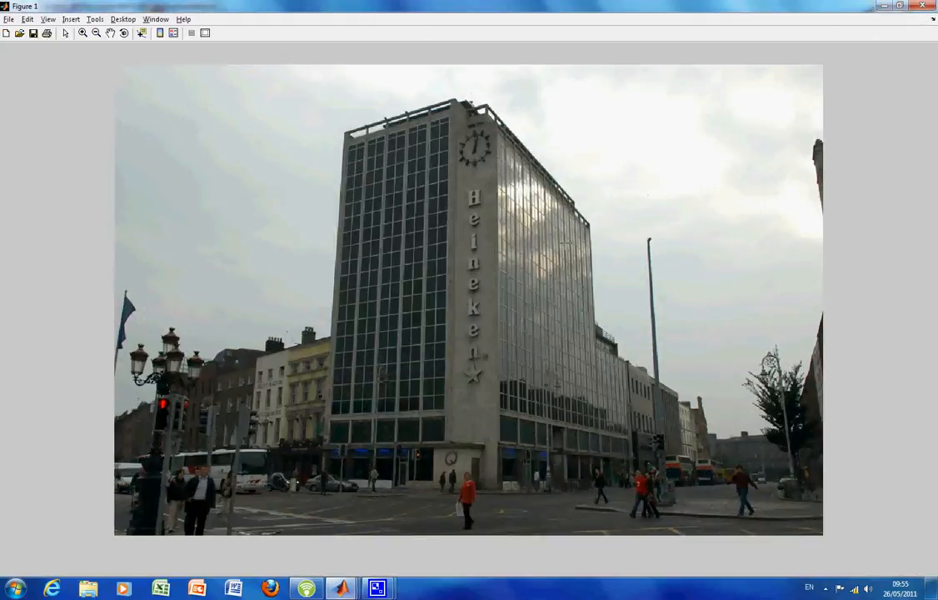
{"action": "mouse_move", "coordinate": [449, 506]}
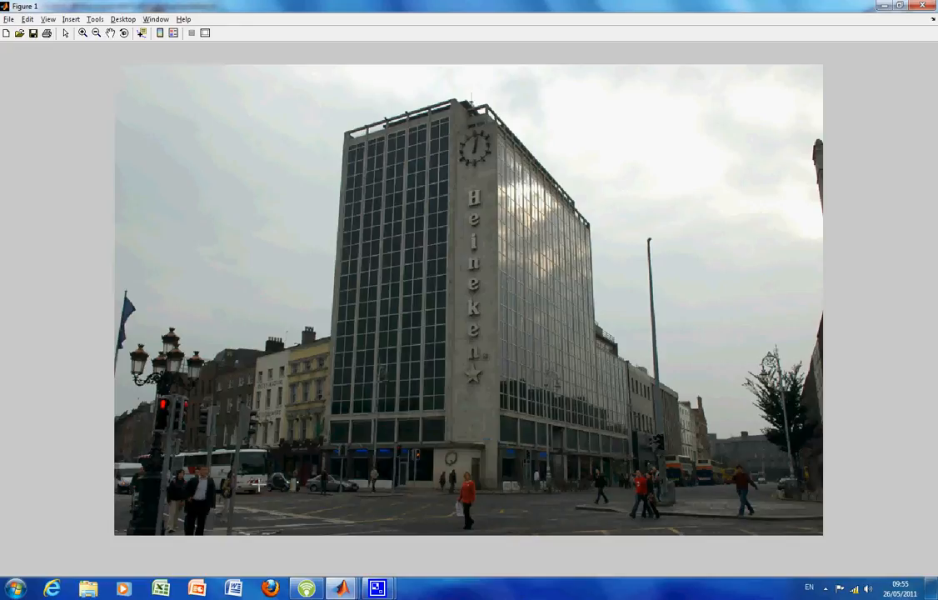
{"action": "mouse_move", "coordinate": [191, 488]}
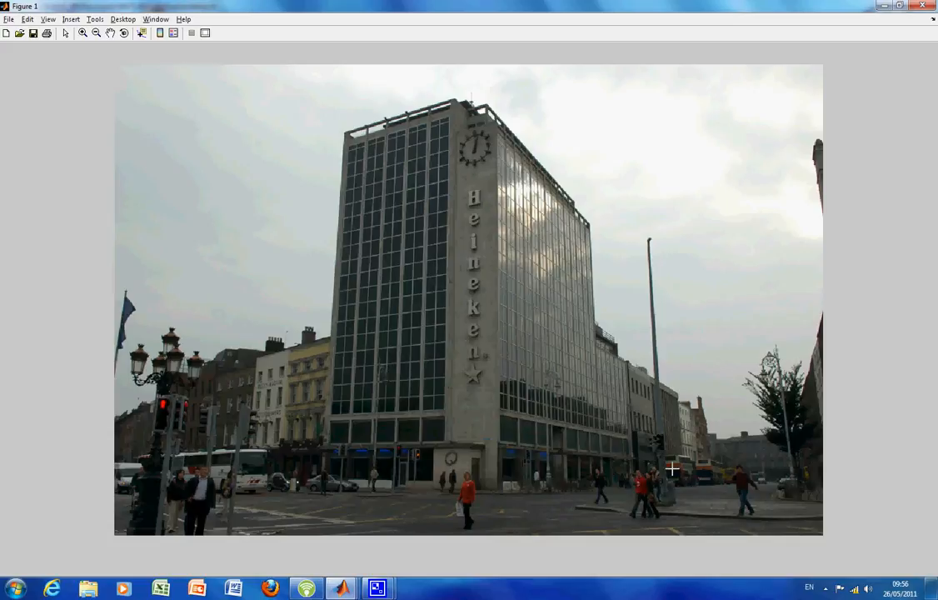
{"action": "mouse_move", "coordinate": [754, 487]}
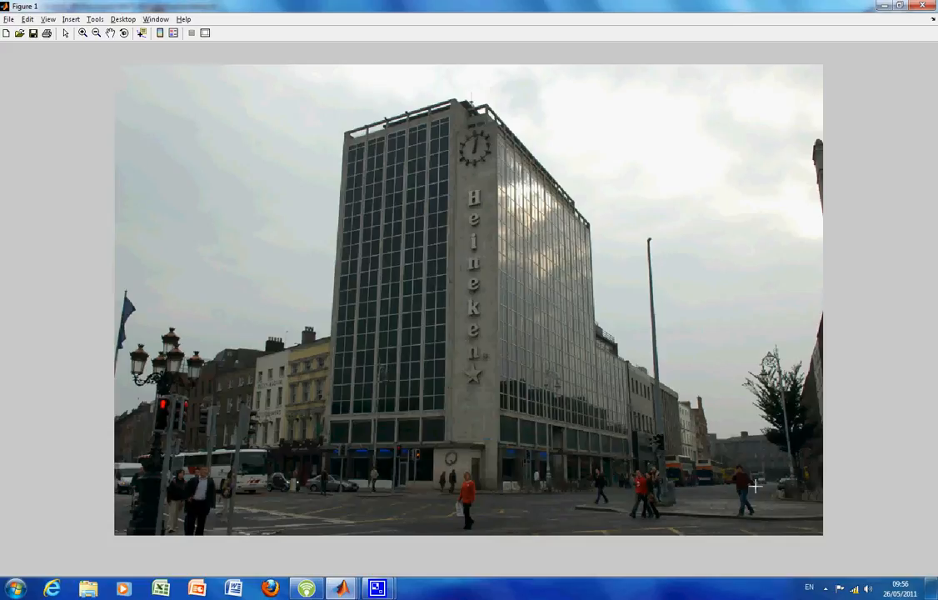
{"action": "mouse_move", "coordinate": [485, 539]}
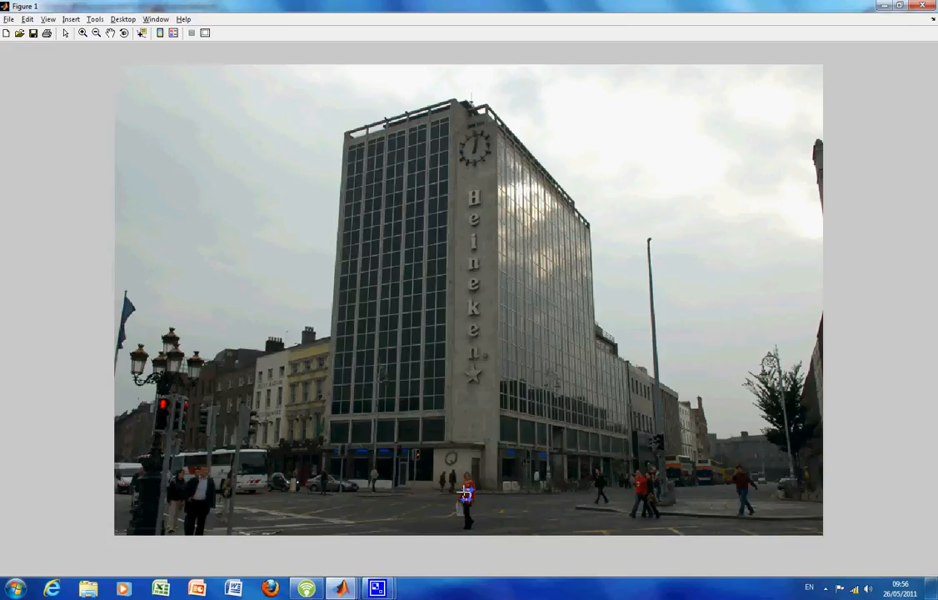
Finish the roipoly outline around the pedestrian's red jacket to create the mask.
{"action": "right_click", "coordinate": [462, 504]}
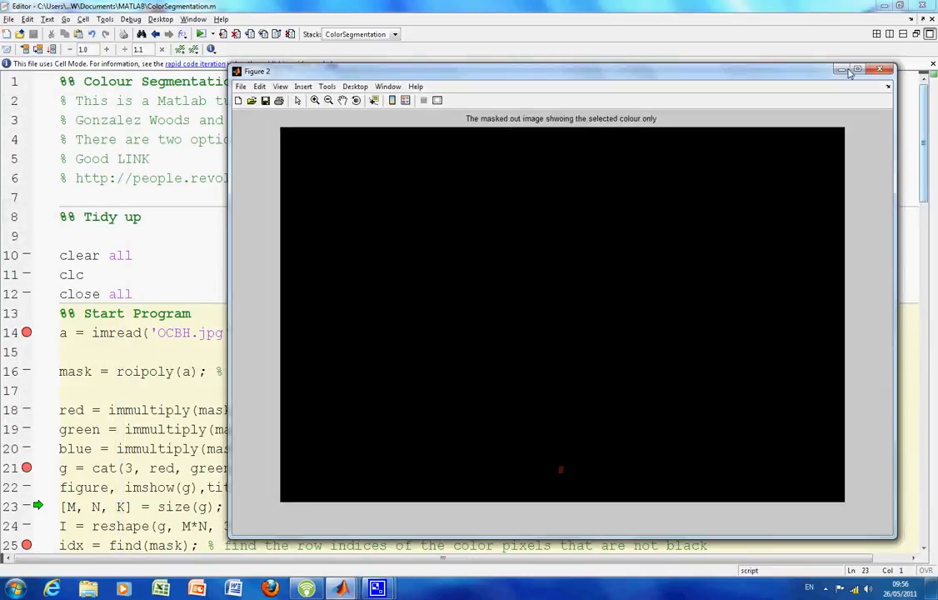
Maximise Figure 2 to view the masked image, then return to the script editor.
{"action": "left_click", "coordinate": [848, 74]}
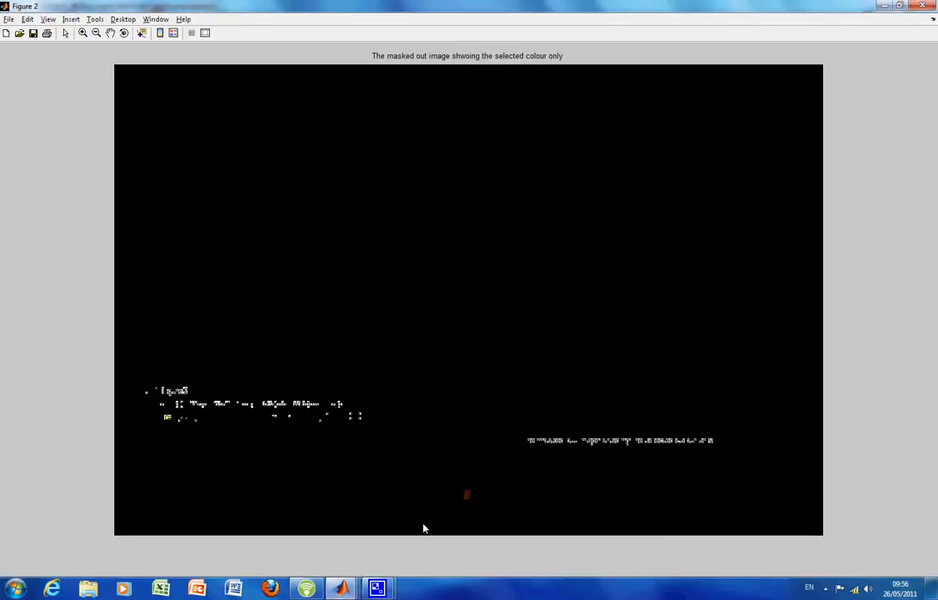
{"action": "mouse_move", "coordinate": [469, 512]}
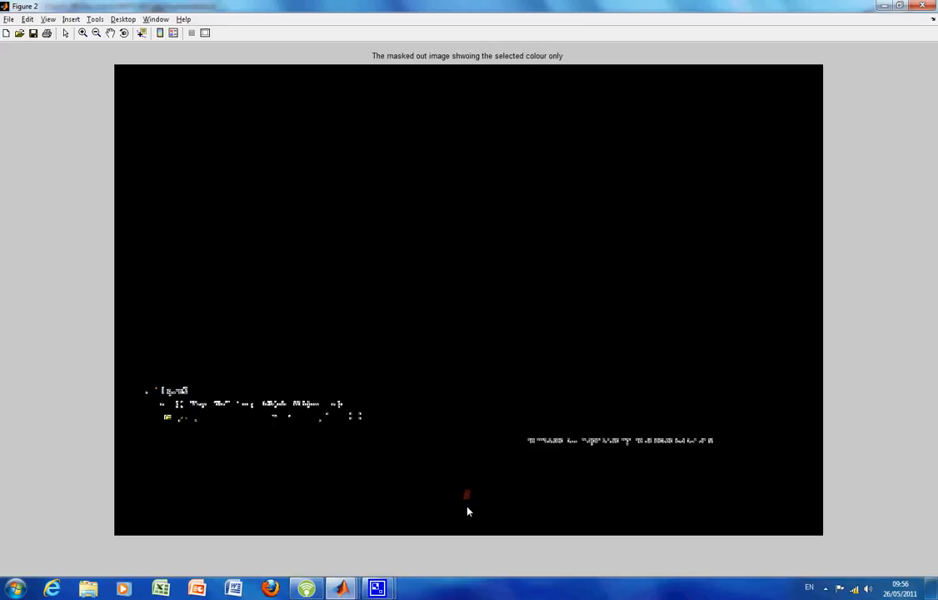
{"action": "key", "text": "alt+tab"}
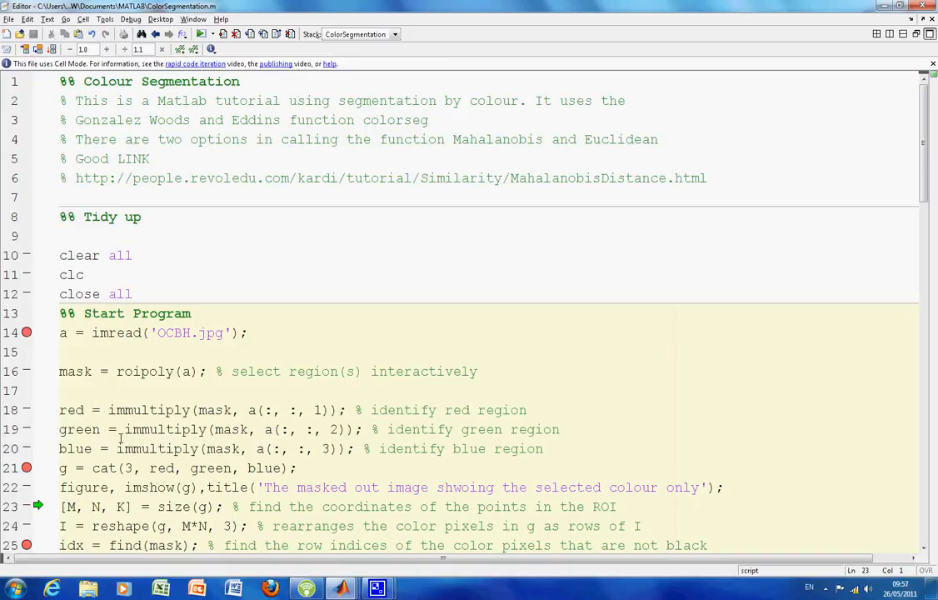
{"action": "mouse_move", "coordinate": [221, 410]}
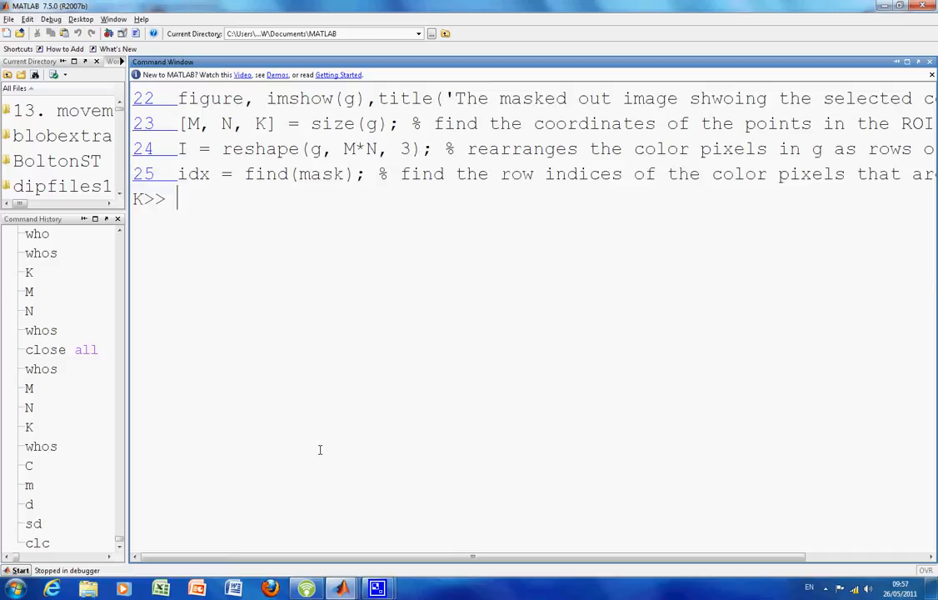
Display M and K, list variables with whos, and step to the idx = find(mask) line.
{"action": "type", "text": "M"}
{"action": "type", "text": "N"}
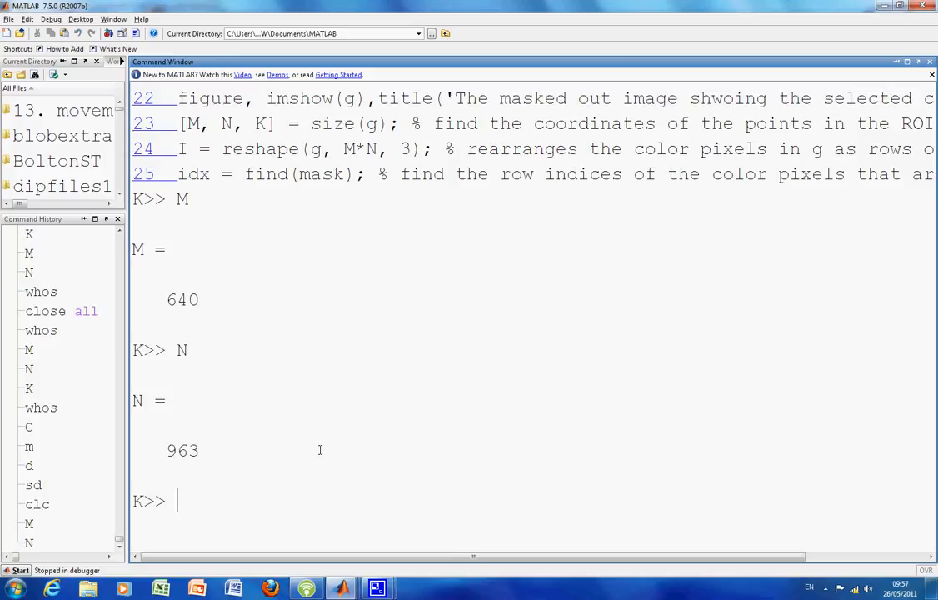
{"action": "type", "text": "K"}
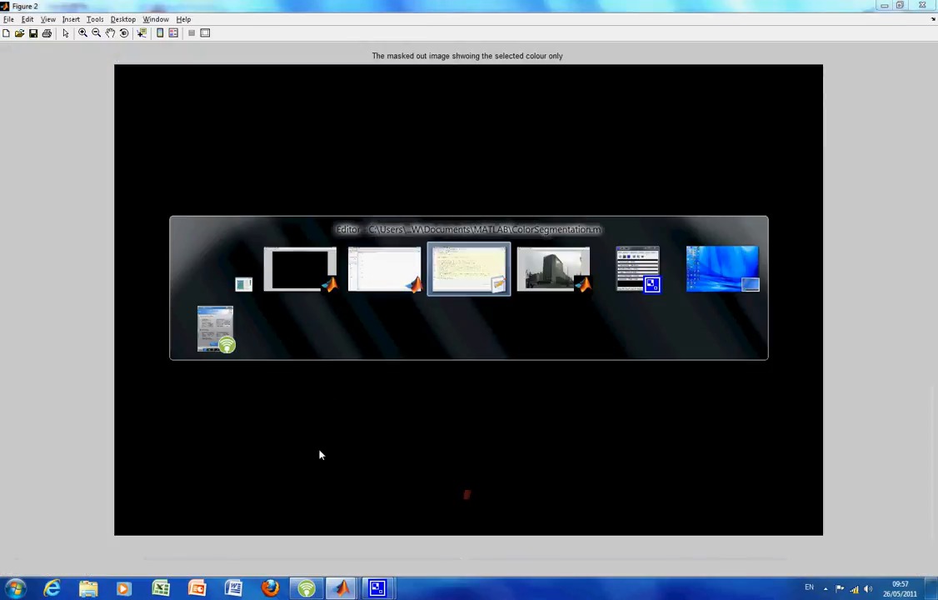
{"action": "left_click", "coordinate": [468, 268]}
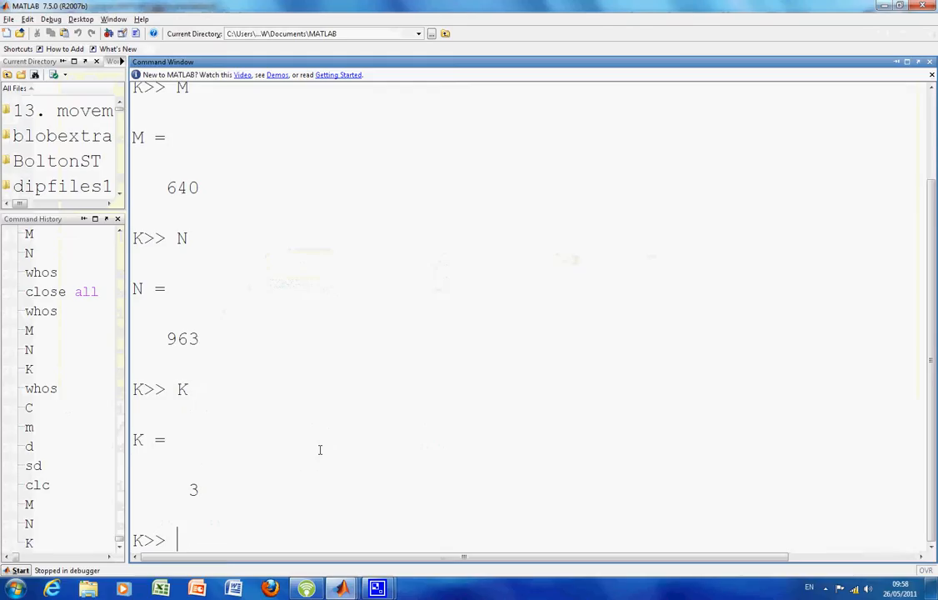
{"action": "type", "text": "whos"}
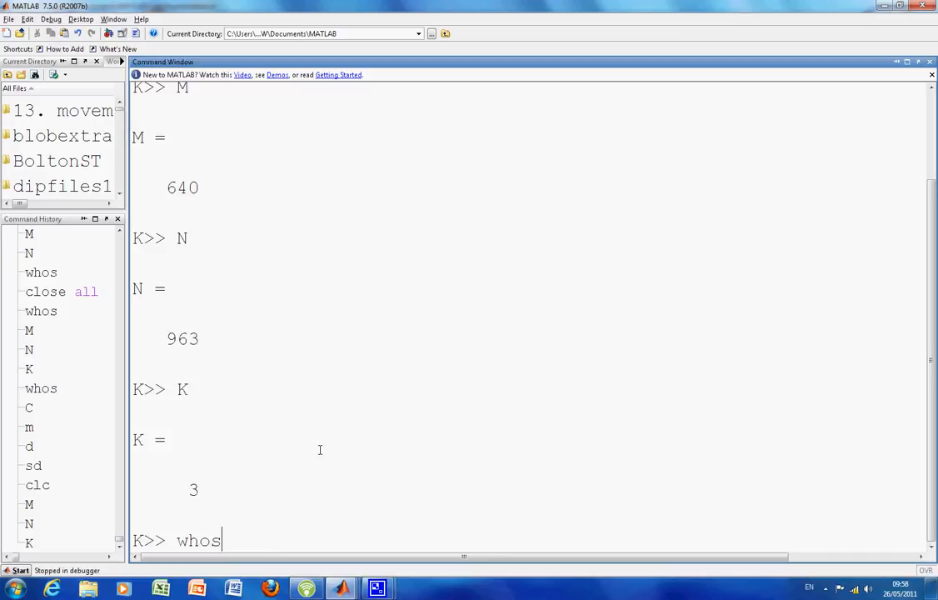
{"action": "key", "text": "Return"}
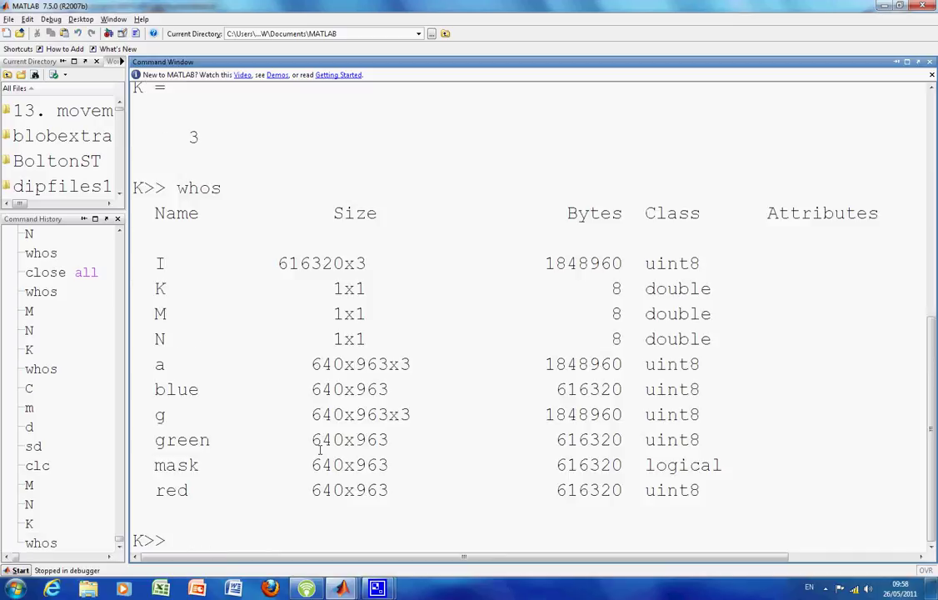
{"action": "double_click", "coordinate": [349, 439]}
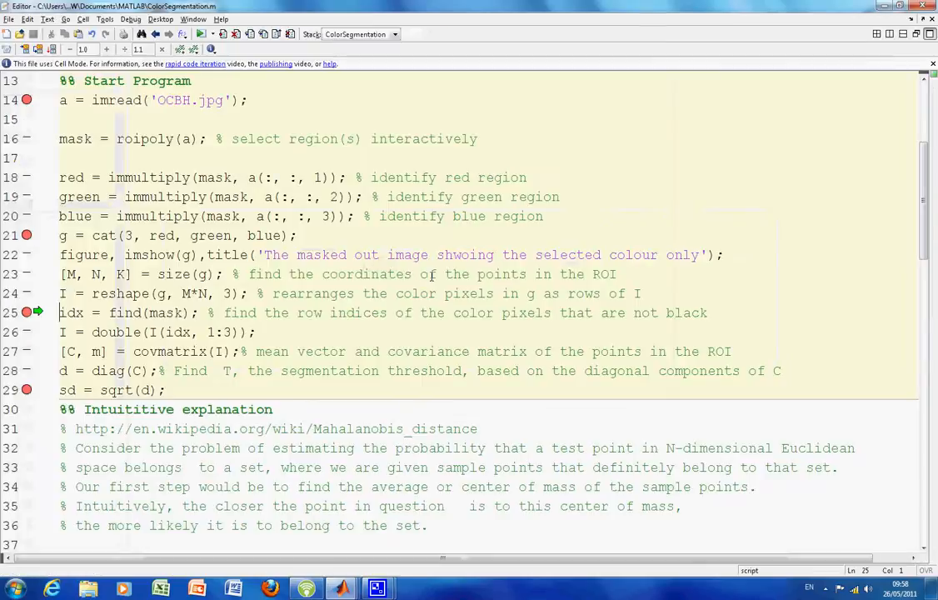
Step through the double, covmatrix and diag lines to obtain the 3×3 covariance matrix C.
{"action": "key", "text": "alt+tab"}
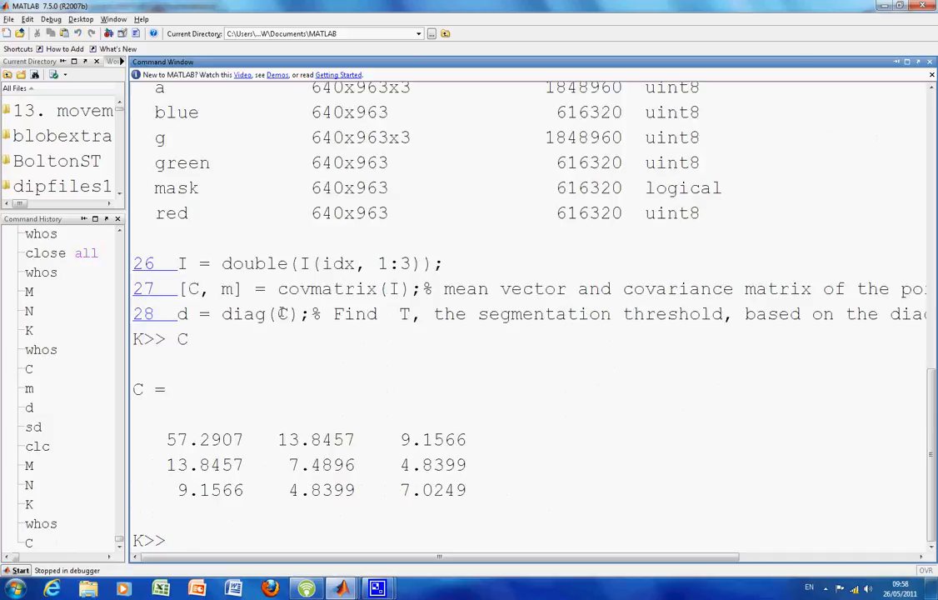
Display the mean vector m (70.89, 17.18, 11.17) and the diagonal d.
{"action": "left_click", "coordinate": [175, 540]}
{"action": "type", "text": "m"}
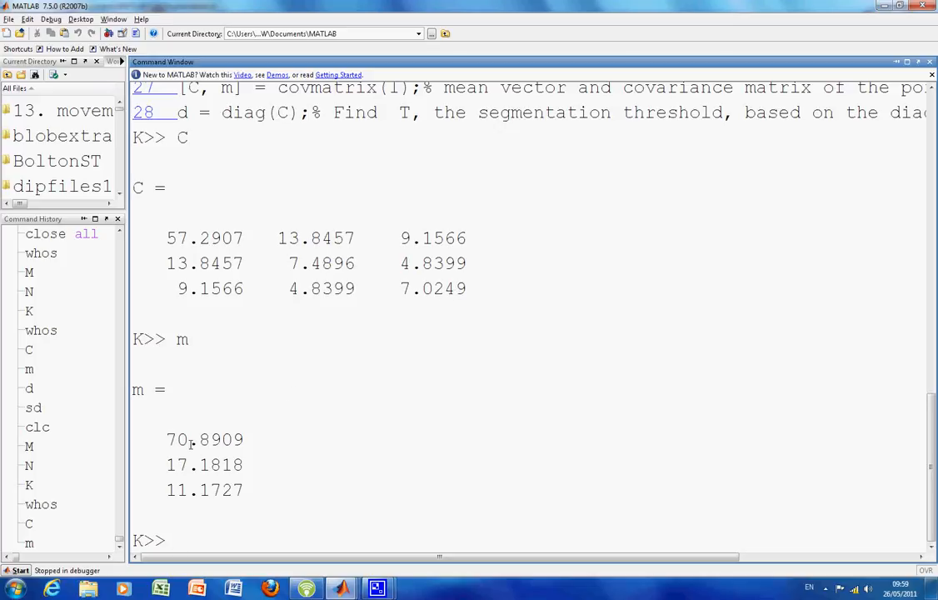
{"action": "mouse_move", "coordinate": [309, 479]}
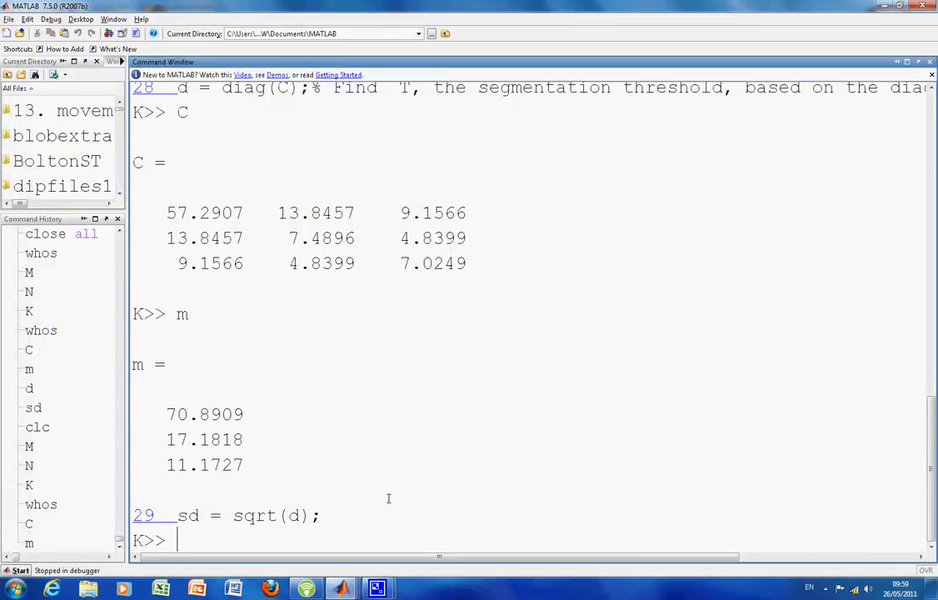
{"action": "type", "text": "d"}
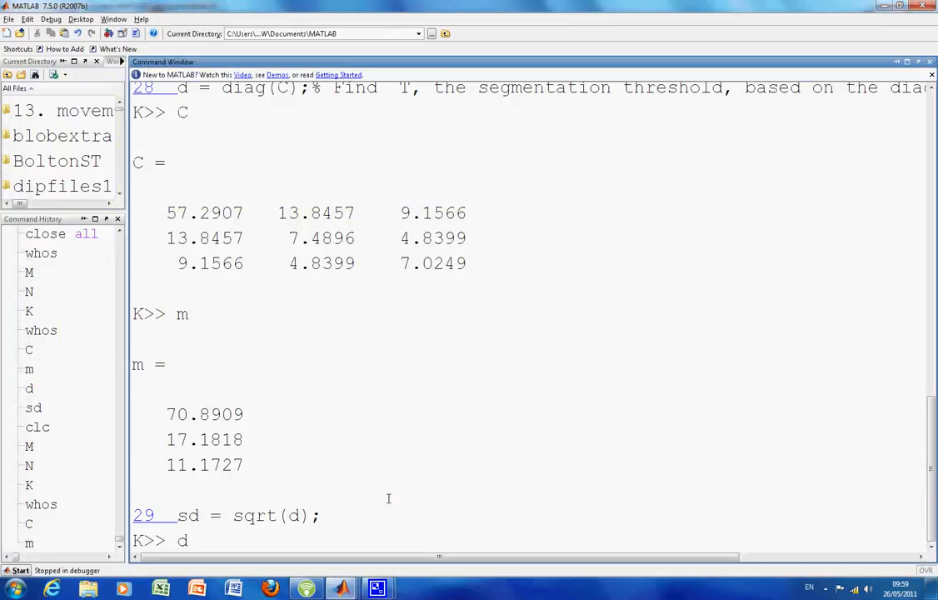
{"action": "scroll", "scroll_direction": "down", "scroll_amount": 3}
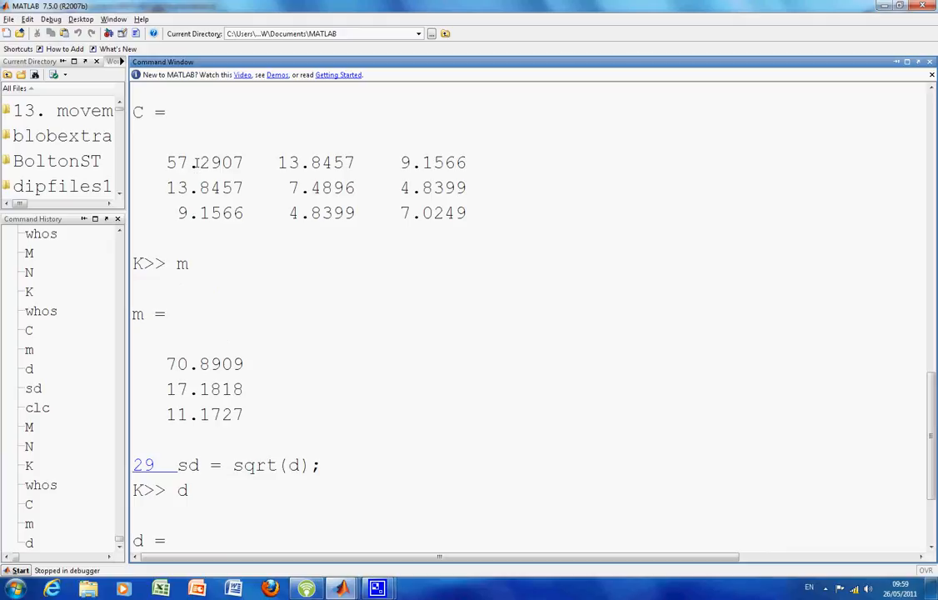
{"action": "mouse_move", "coordinate": [430, 256]}
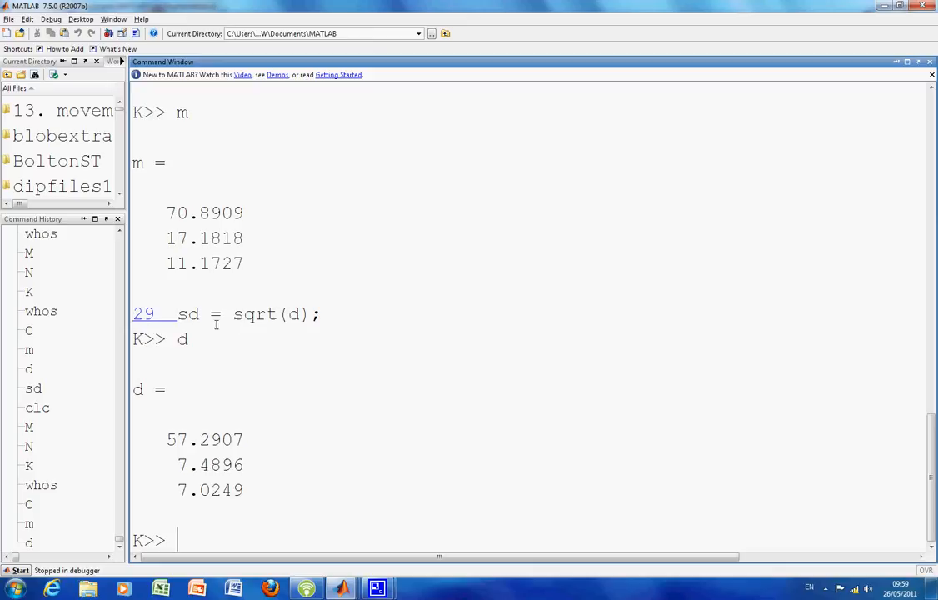
{"action": "mouse_move", "coordinate": [250, 484]}
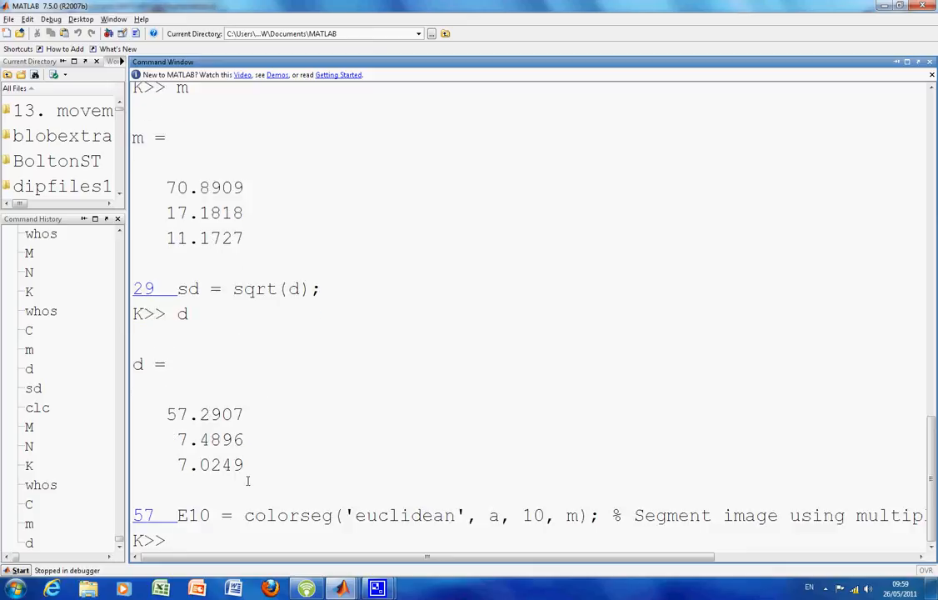
Display sd, then continue through the Euclidean results up to threshold 75.
{"action": "type", "text": "sd"}
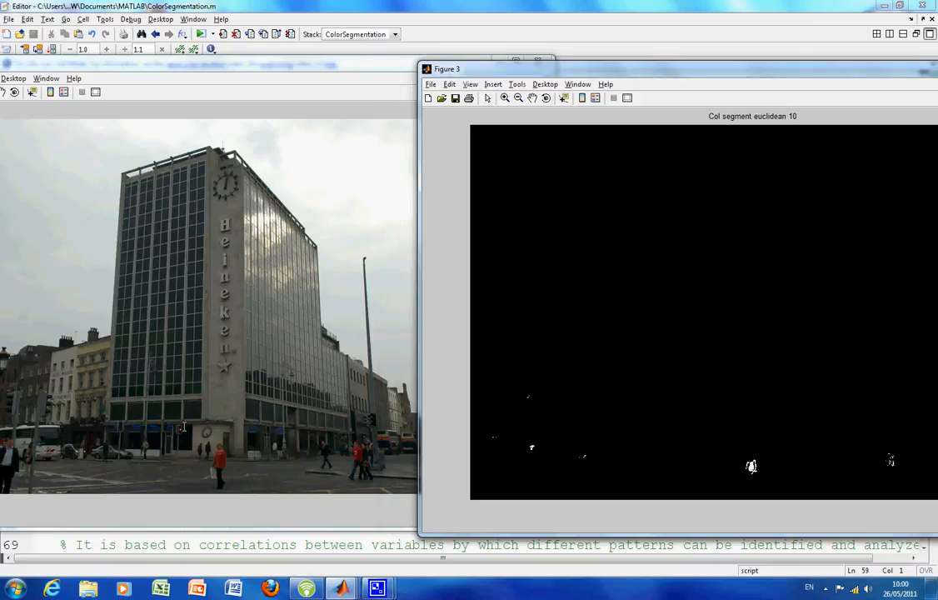
{"action": "mouse_move", "coordinate": [562, 460]}
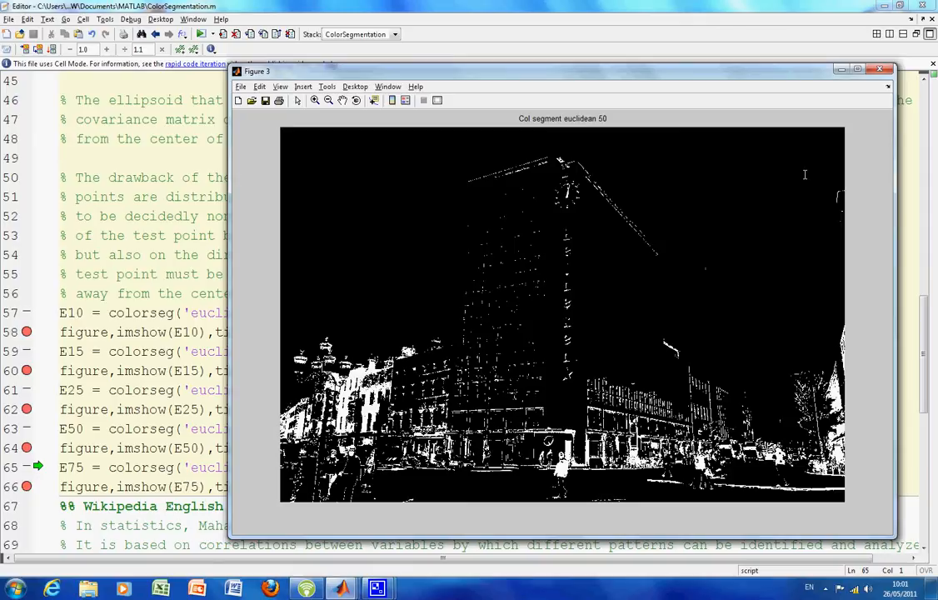
{"action": "left_click", "coordinate": [887, 67]}
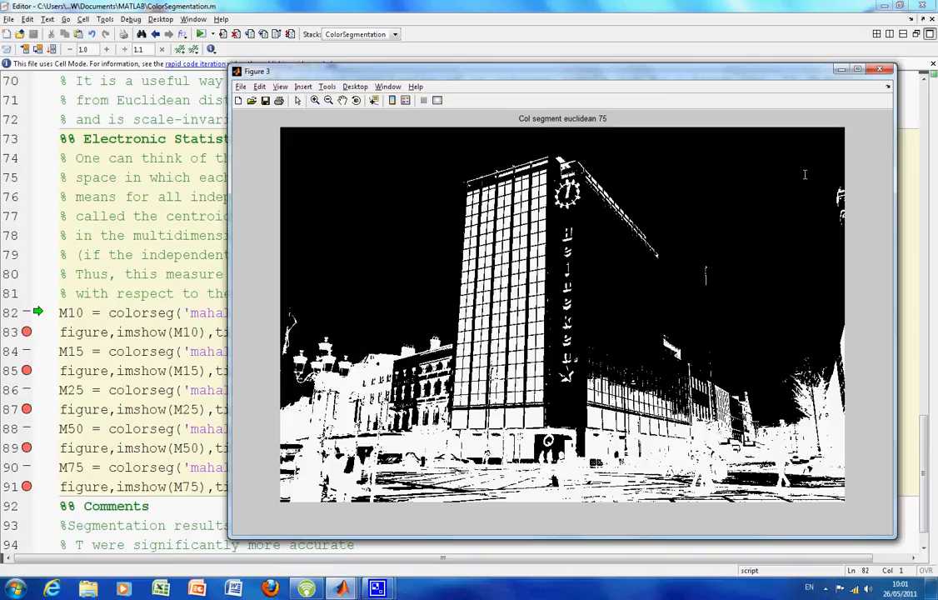
{"action": "left_click", "coordinate": [879, 69]}
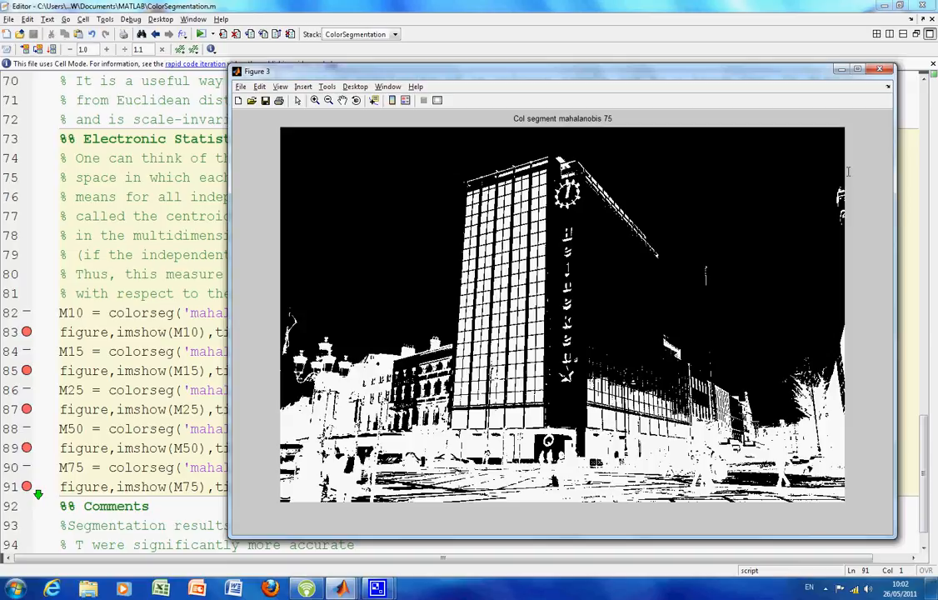
Continue past the final Mahalanobis result at threshold 75 back to the script.
{"action": "left_click", "coordinate": [879, 68]}
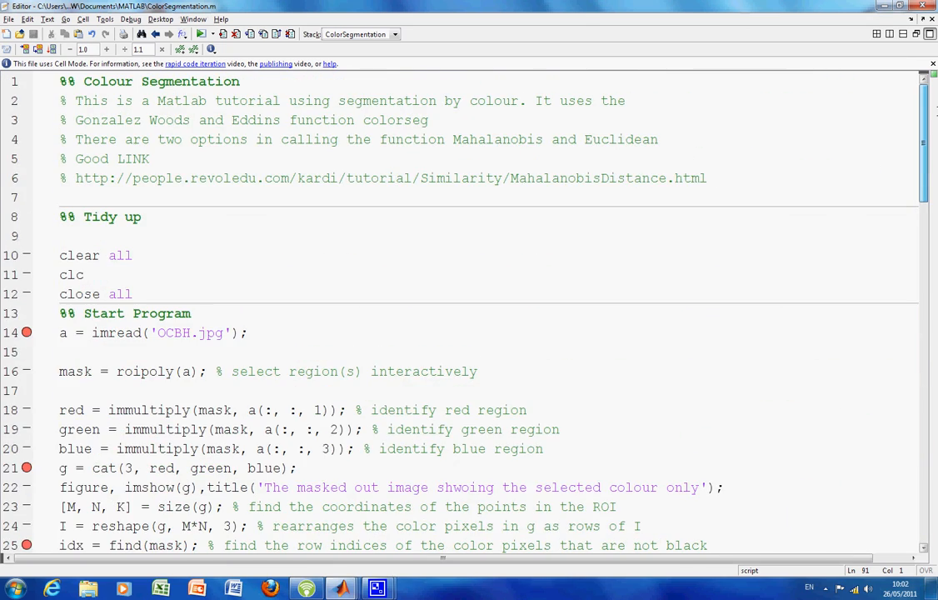
Scroll from line 1 through the segmentation calls to the %% Comments section at line 92.
{"action": "scroll", "scroll_direction": "down", "scroll_amount": 3}
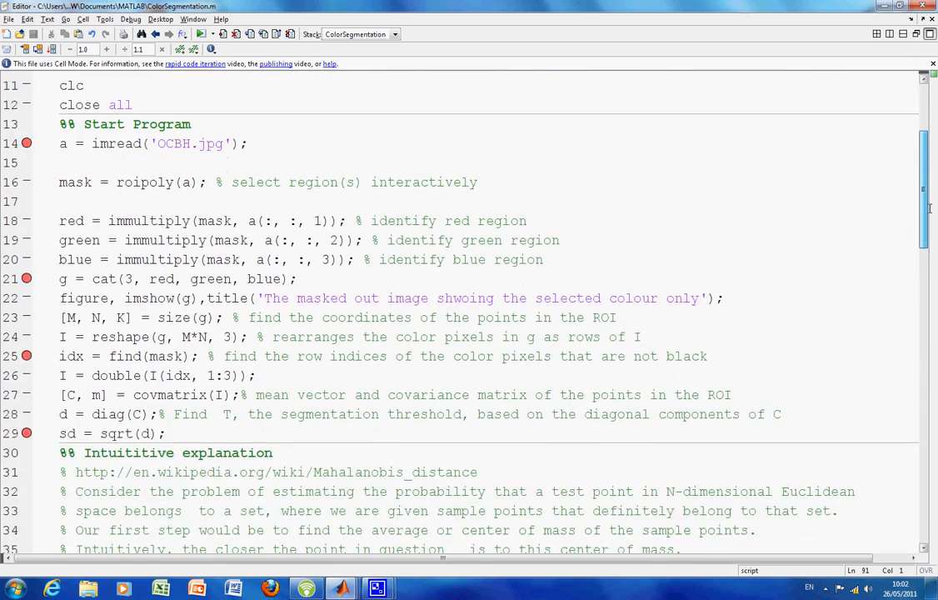
{"action": "scroll", "scroll_direction": "down", "scroll_amount": 3}
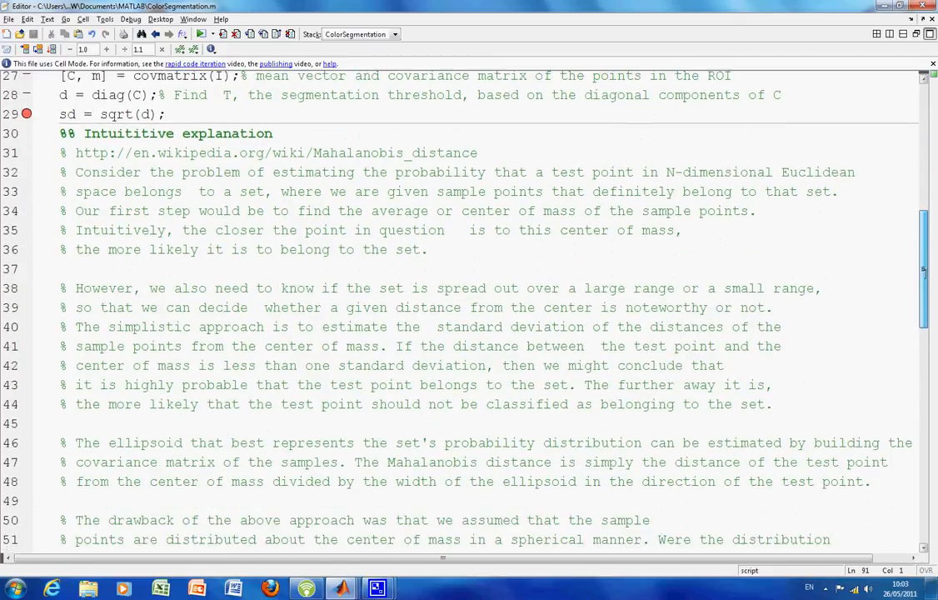
{"action": "scroll", "scroll_direction": "down", "scroll_amount": 3}
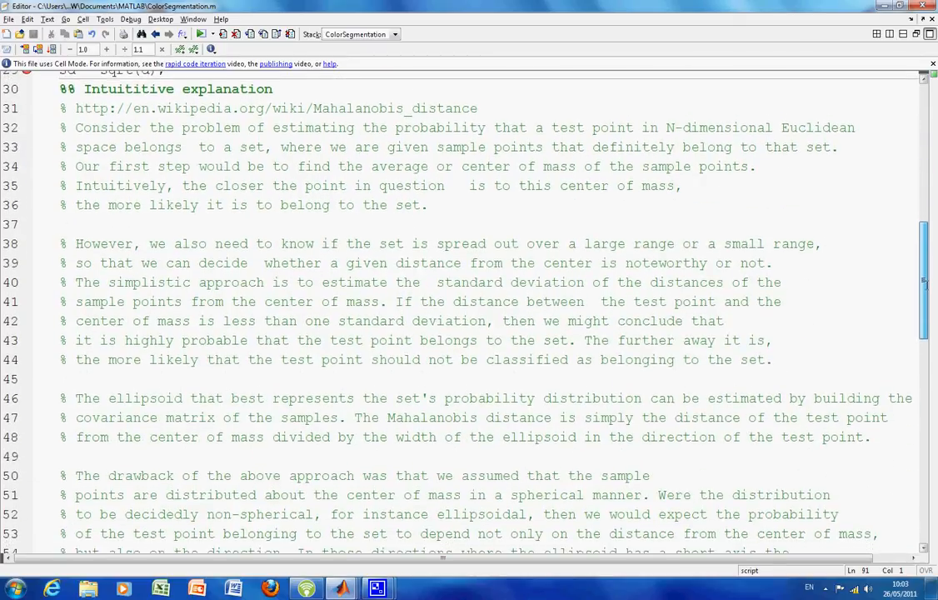
{"action": "mouse_move", "coordinate": [870, 297]}
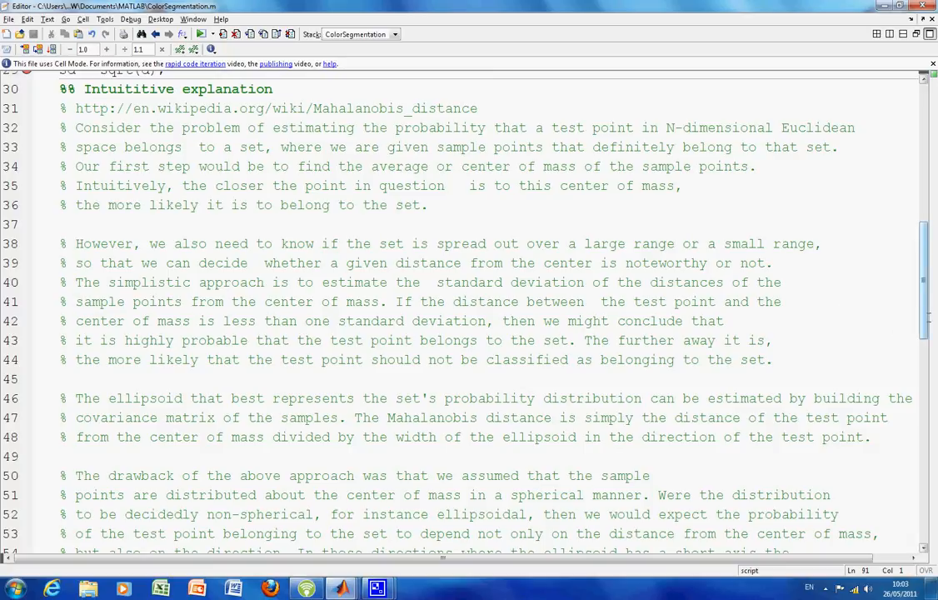
{"action": "scroll", "scroll_direction": "down", "scroll_amount": 3}
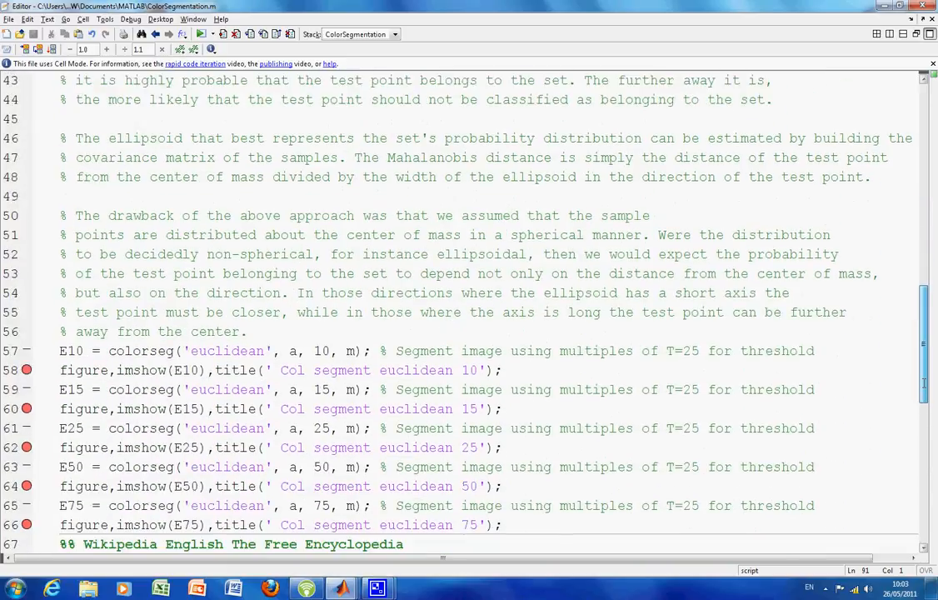
{"action": "scroll", "scroll_direction": "down", "scroll_amount": 3}
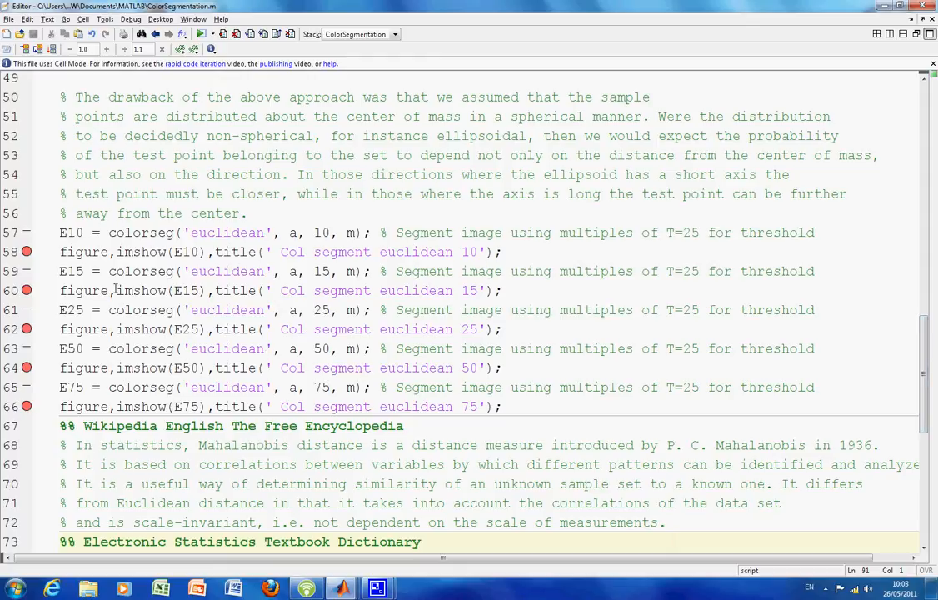
{"action": "mouse_move", "coordinate": [661, 334]}
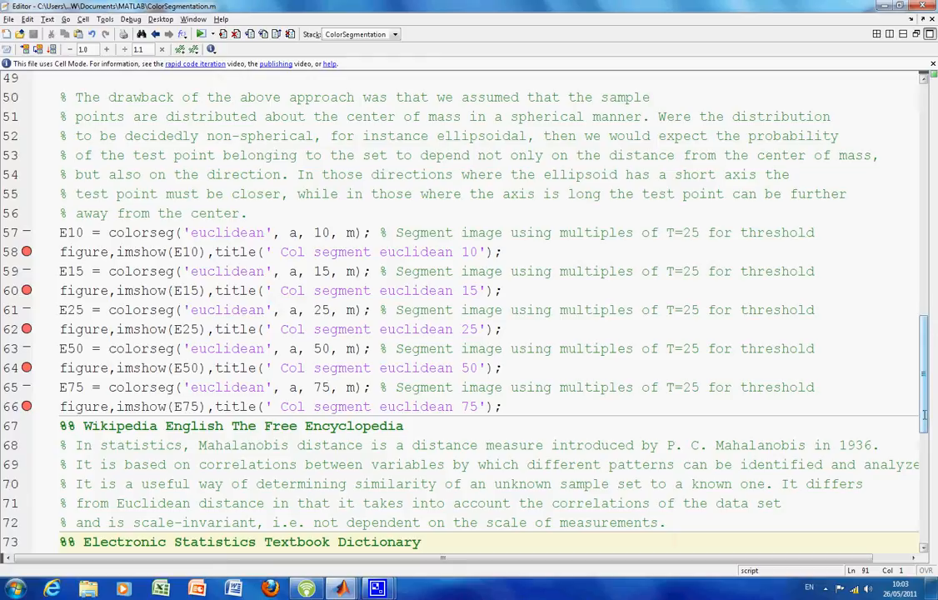
{"action": "scroll", "scroll_direction": "down", "scroll_amount": 3}
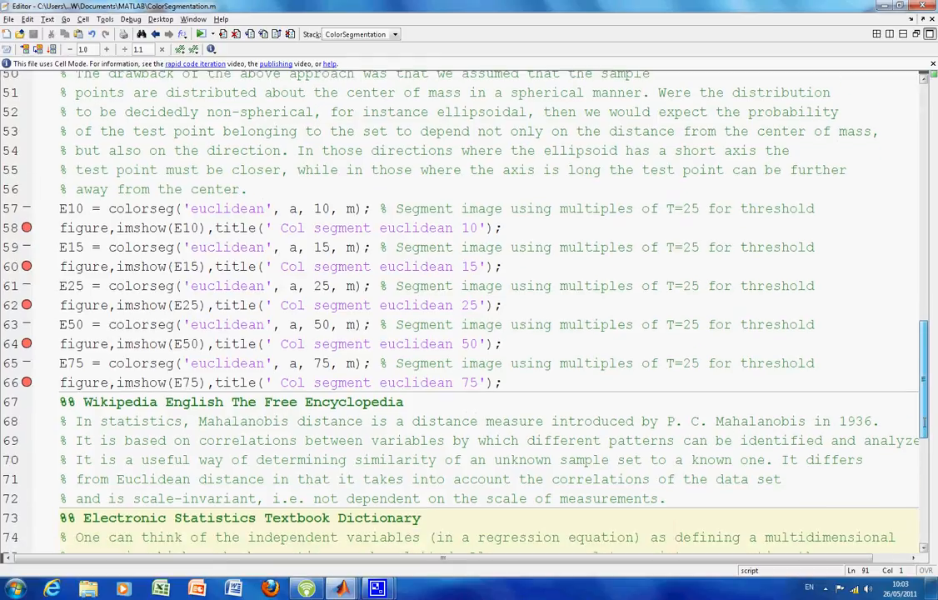
{"action": "scroll", "scroll_direction": "down", "scroll_amount": 3}
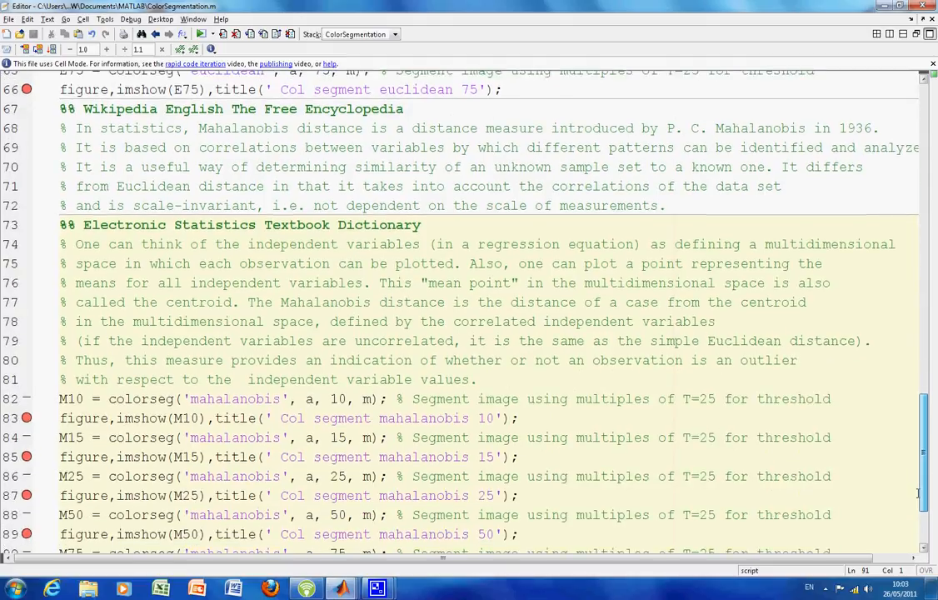
{"action": "scroll", "scroll_direction": "down", "scroll_amount": 3}
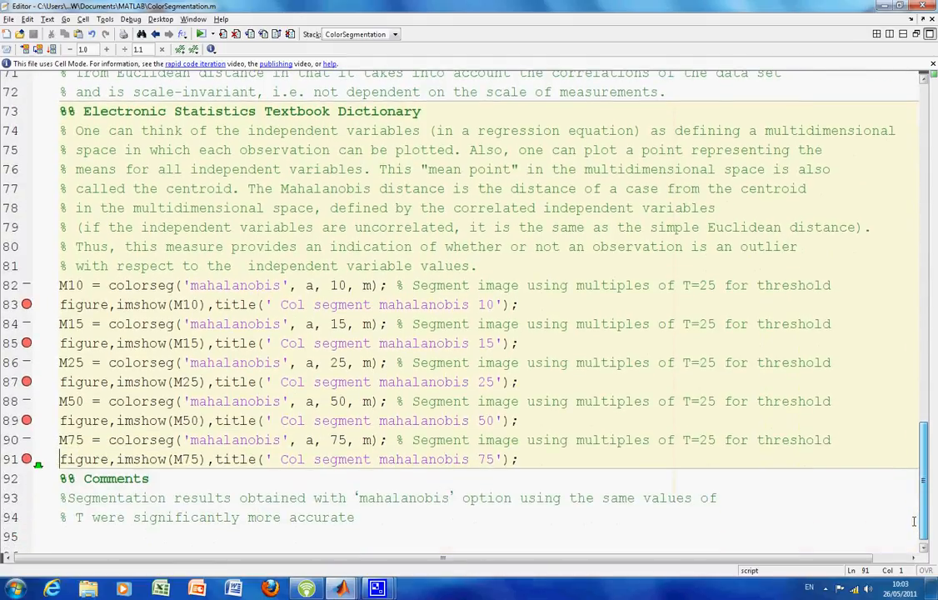